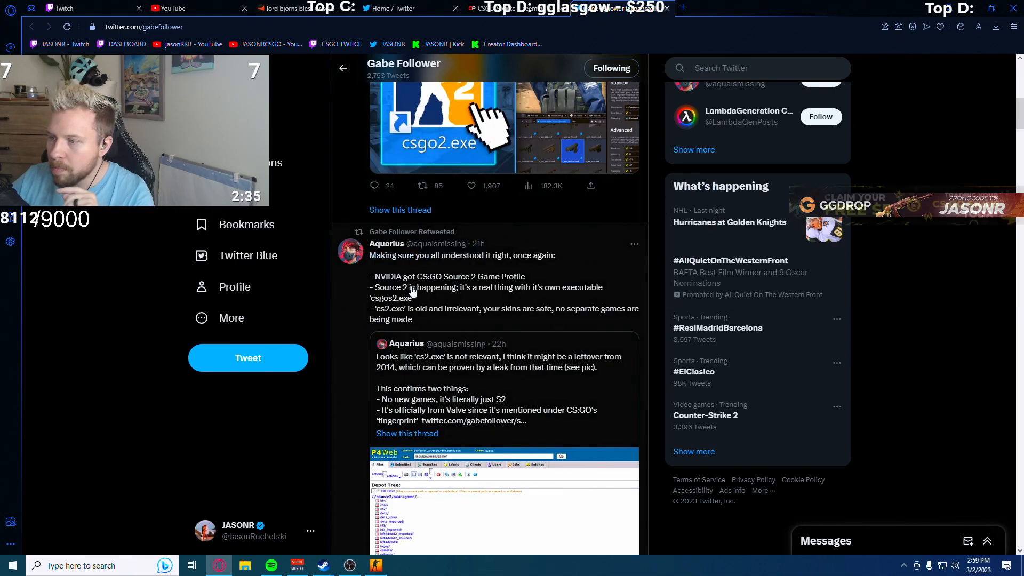
scroll("down", 3)
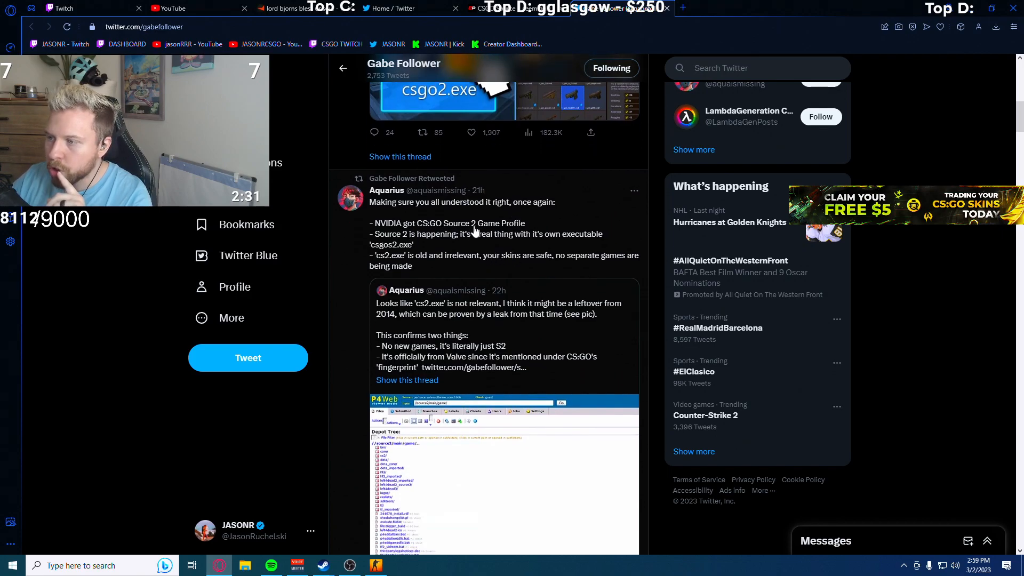
mouse_move(418, 243)
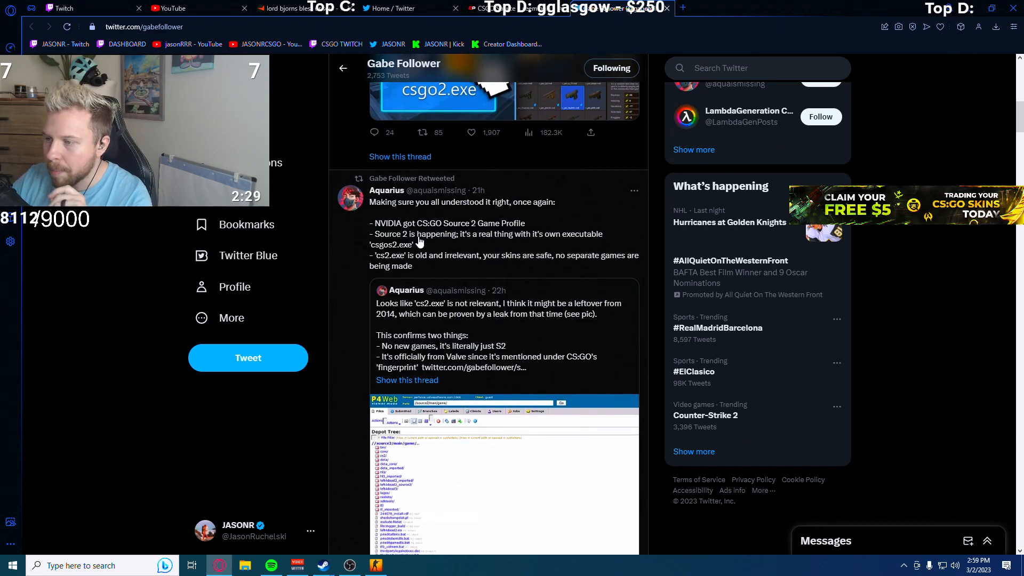
scroll("down", 3)
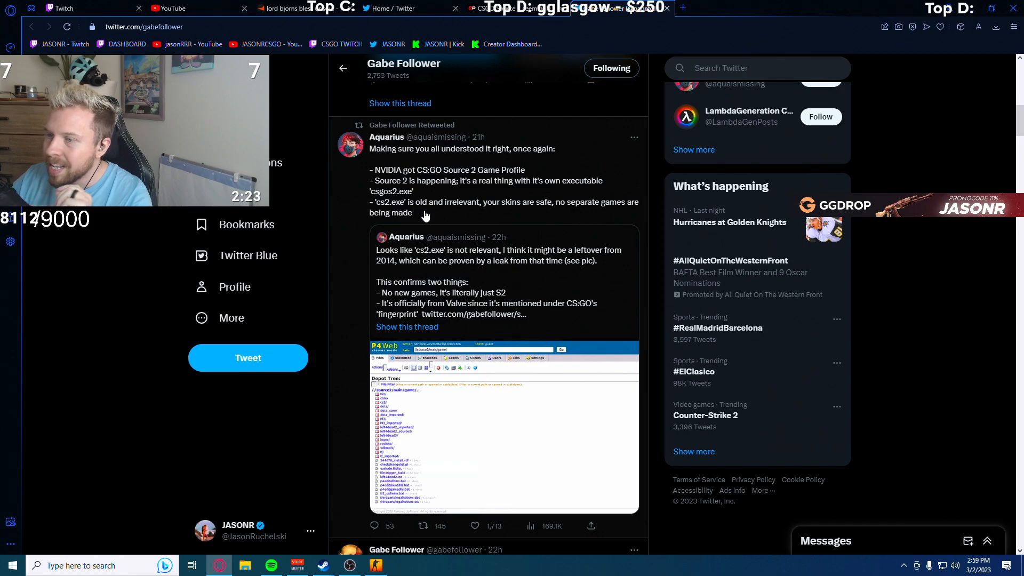
mouse_move(421, 209)
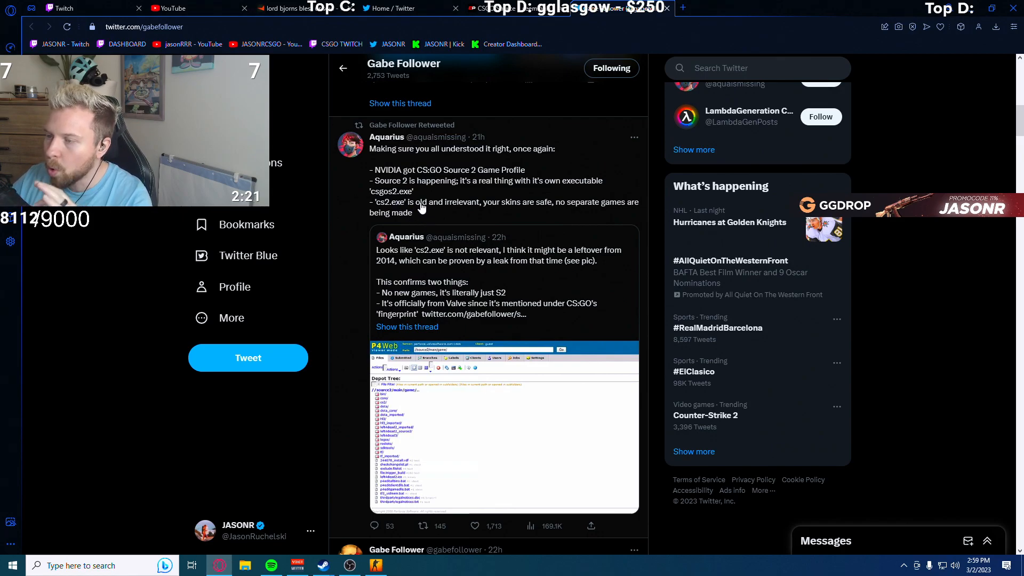